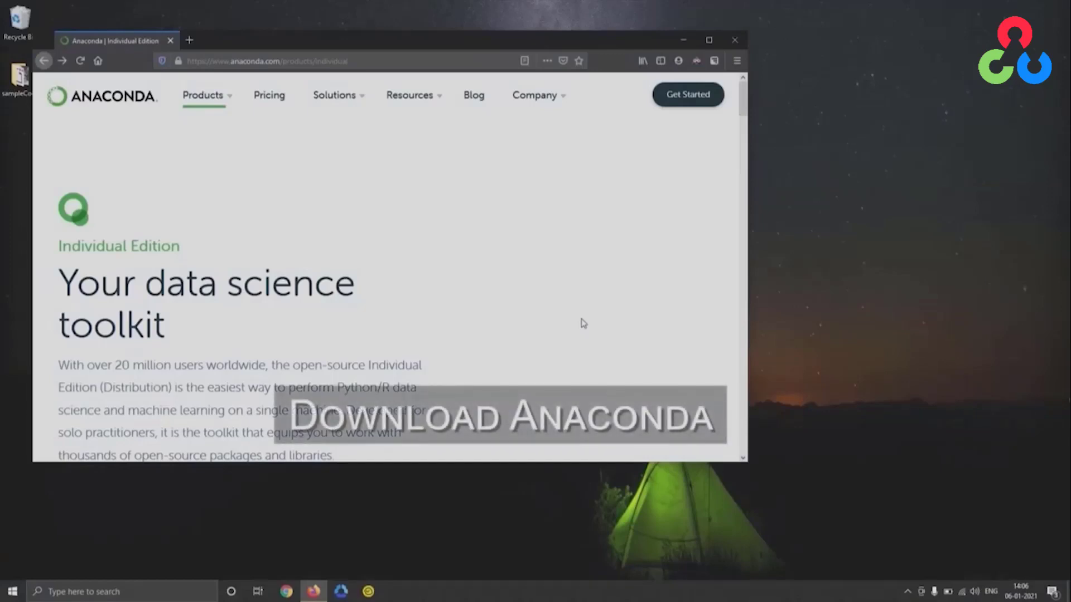
# - Download and save the Anaconda Windows 64-Bit Graphical Installer (457 MB) in Firefox
pyautogui.scroll(-3)
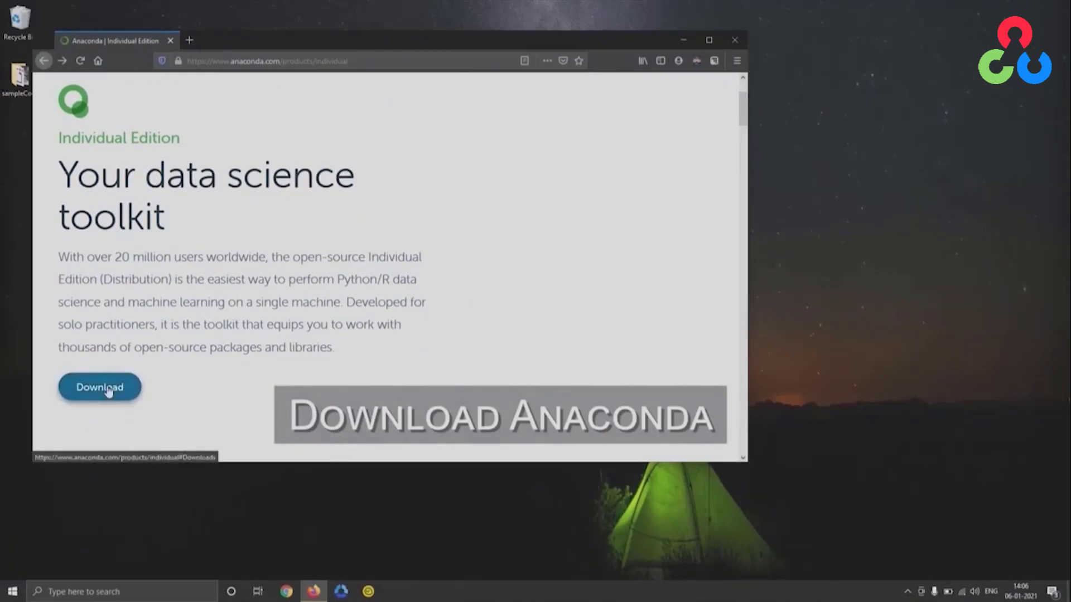
pyautogui.click(99, 387)
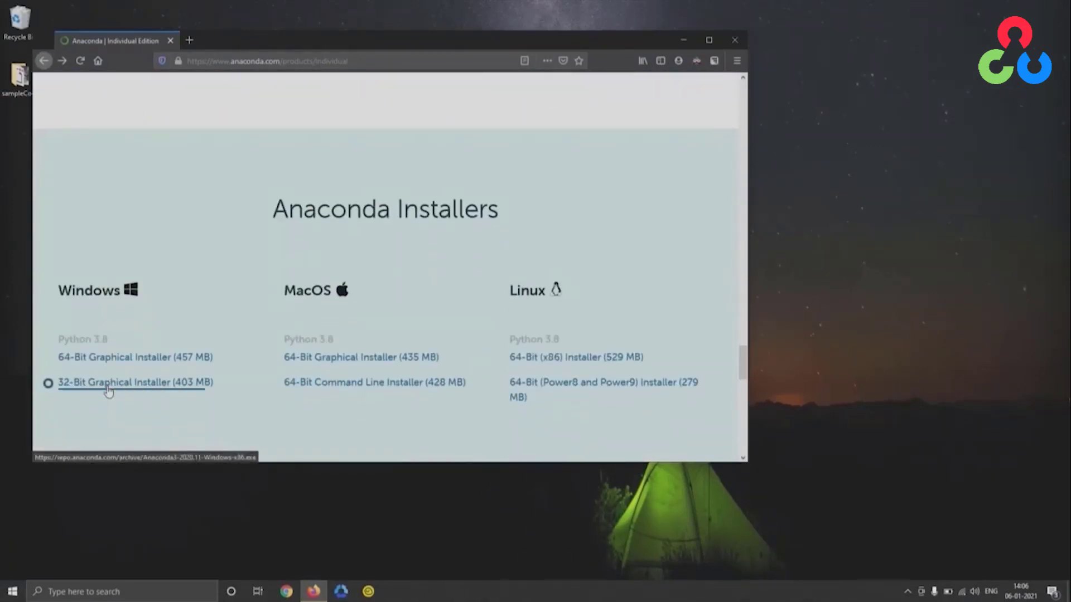
pyautogui.moveTo(135, 357)
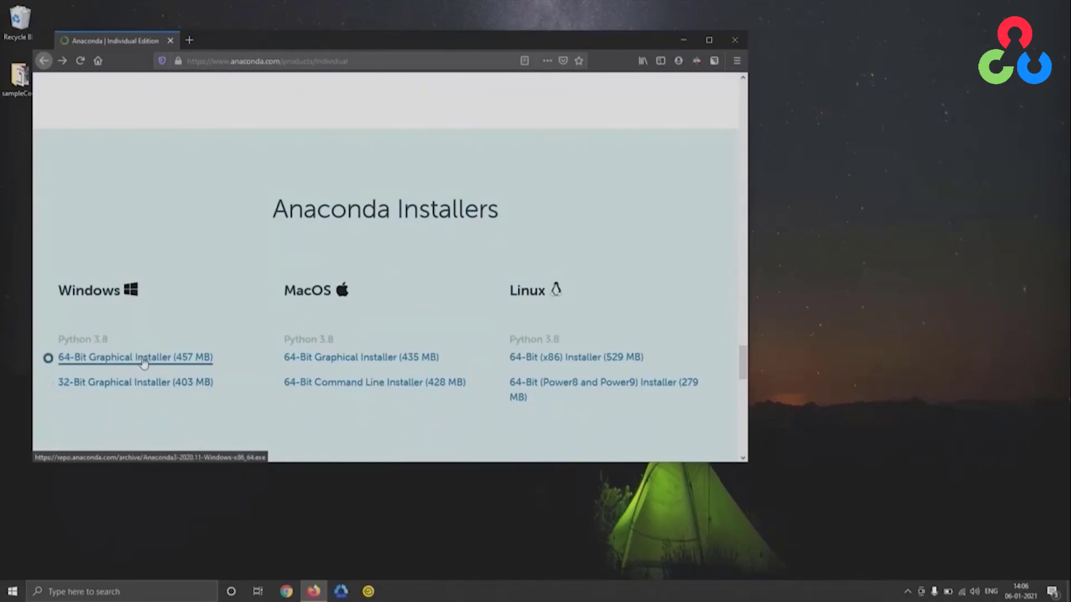
pyautogui.click(135, 356)
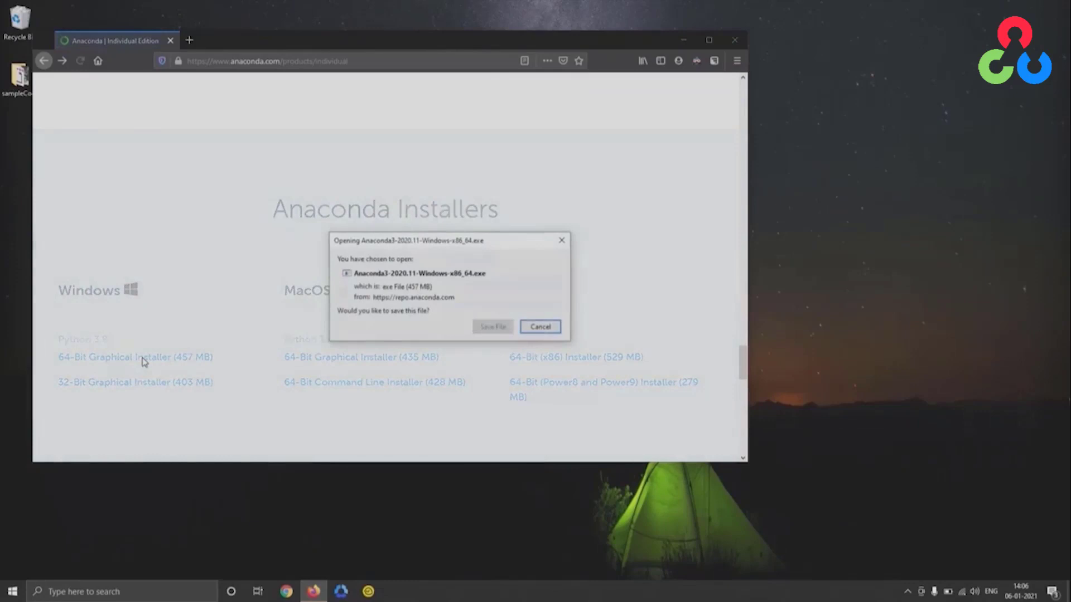
pyautogui.click(492, 326)
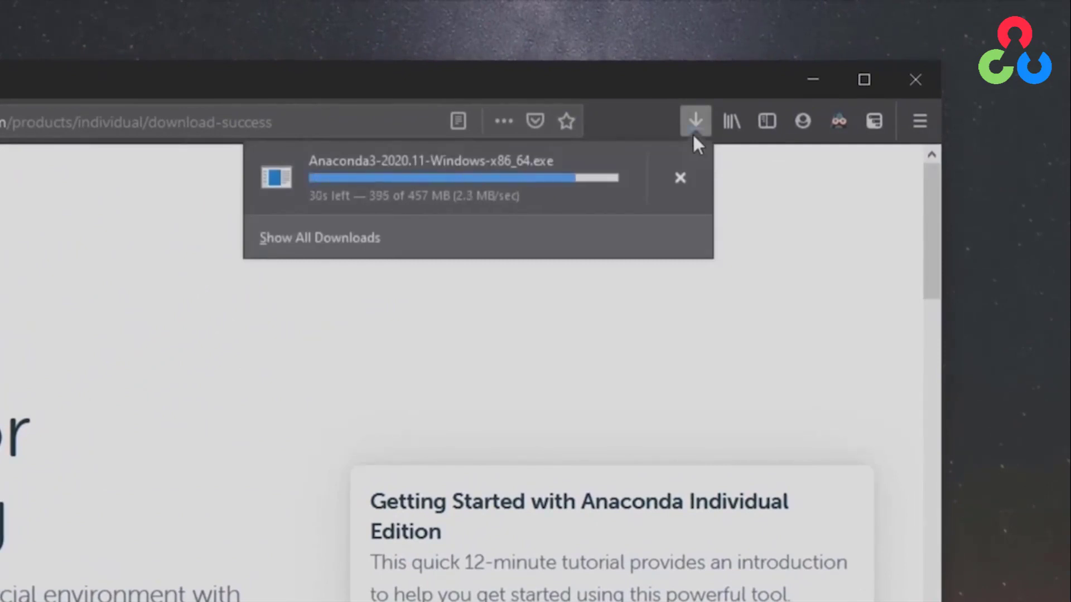
# - Launch the Anaconda3 installer, accept the license, and keep just-me install and default folder
pyautogui.click(696, 121)
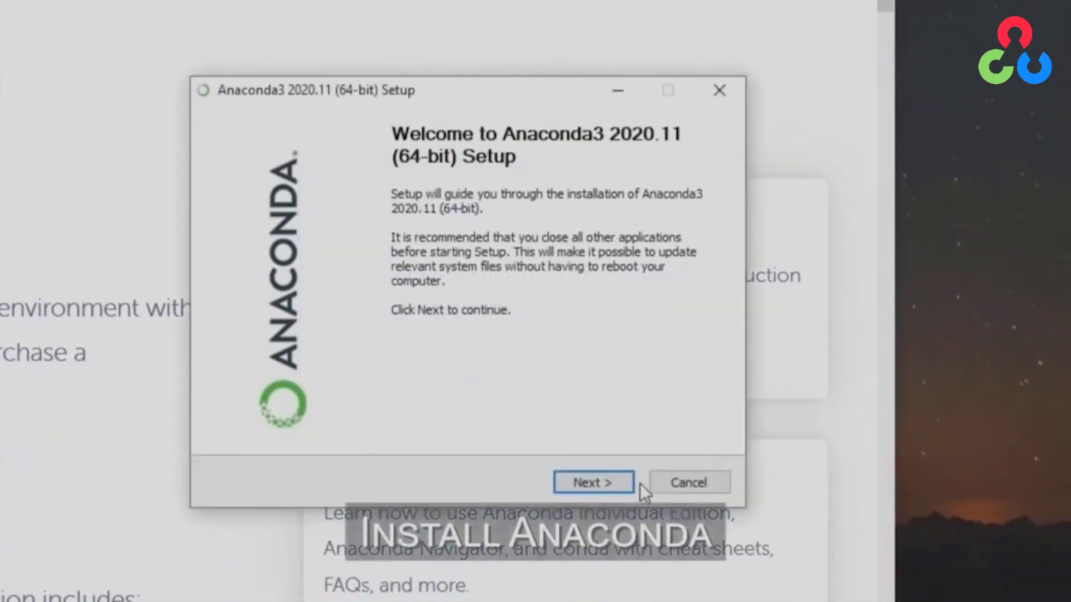
pyautogui.moveTo(594, 483)
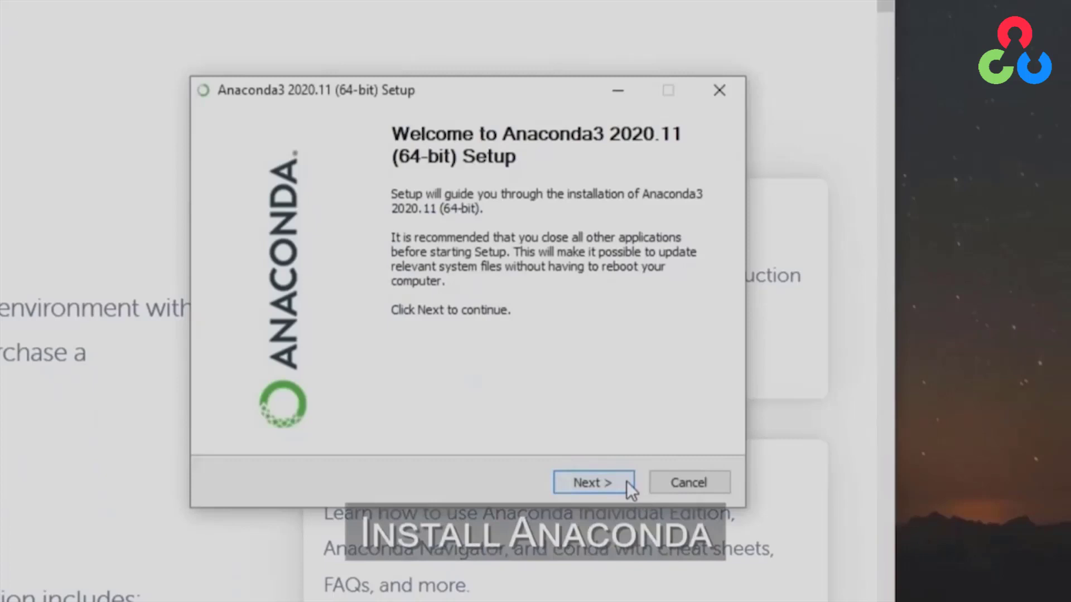
pyautogui.click(593, 483)
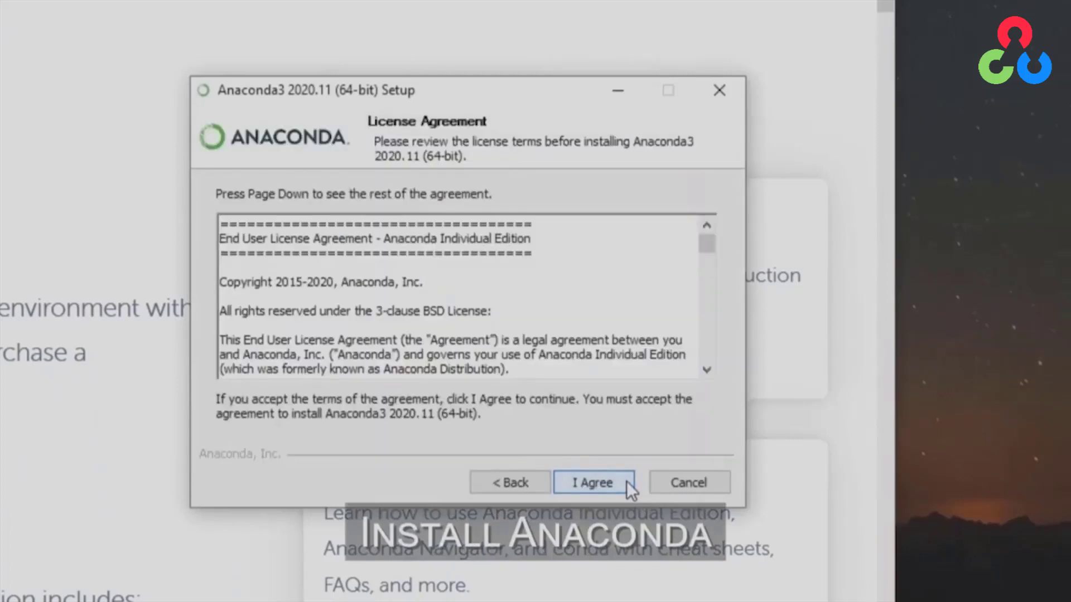
pyautogui.click(593, 482)
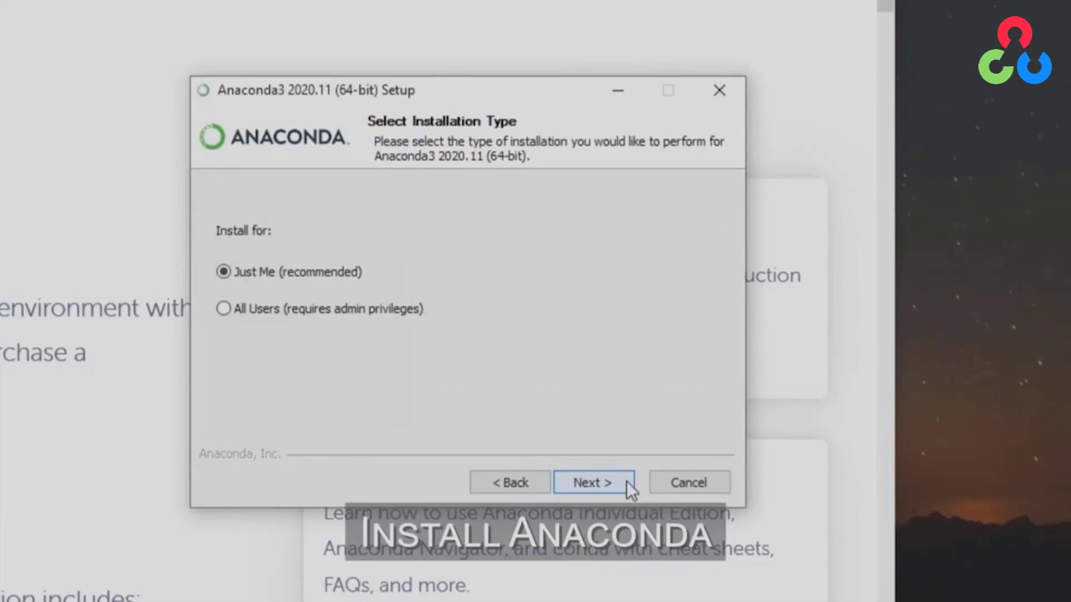
pyautogui.click(593, 483)
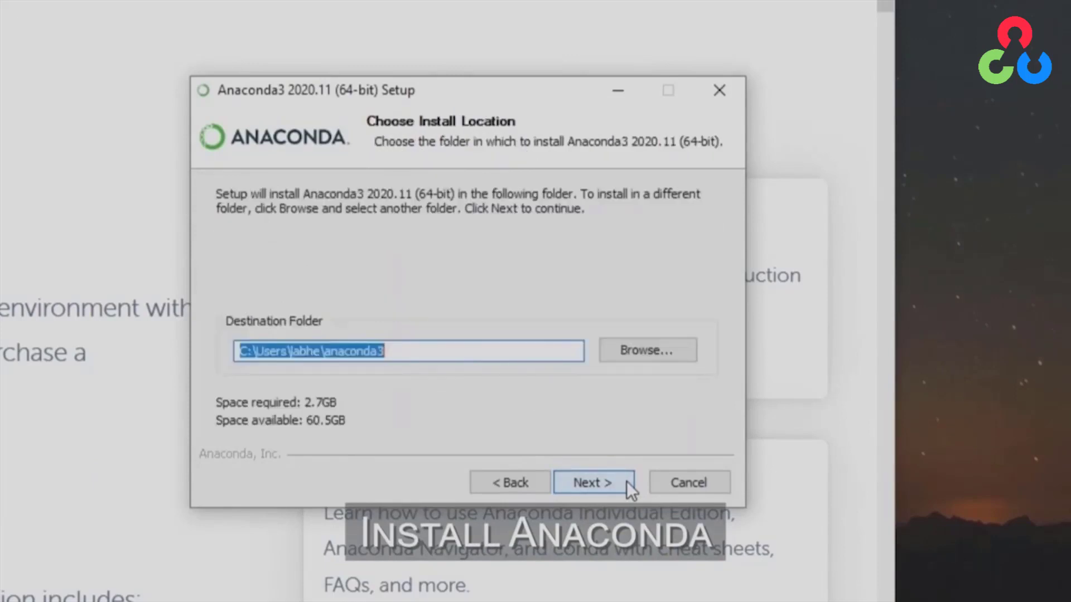
pyautogui.click(592, 482)
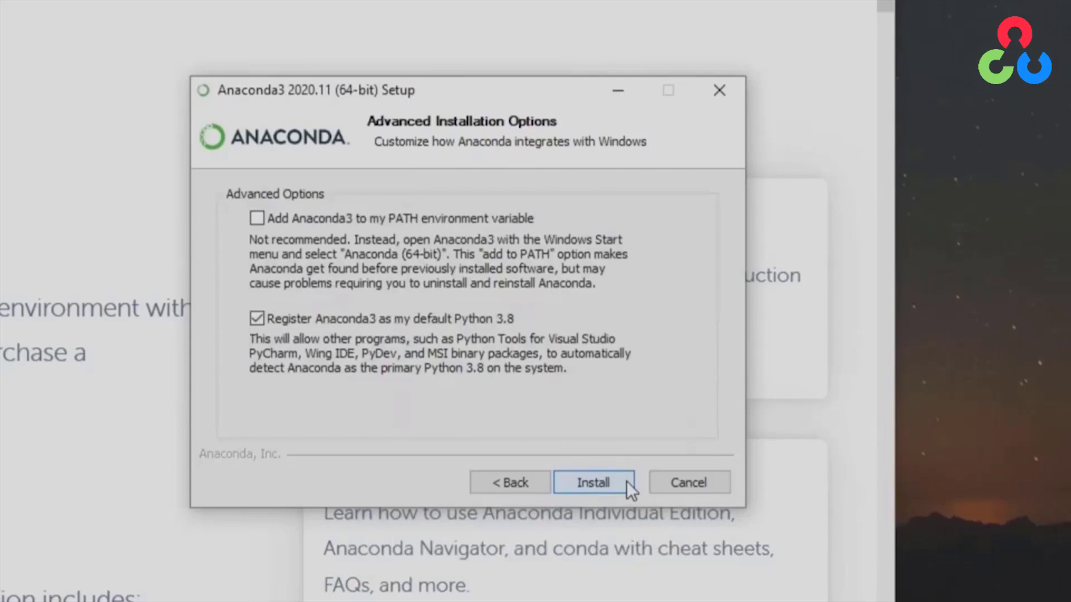
pyautogui.moveTo(354, 251)
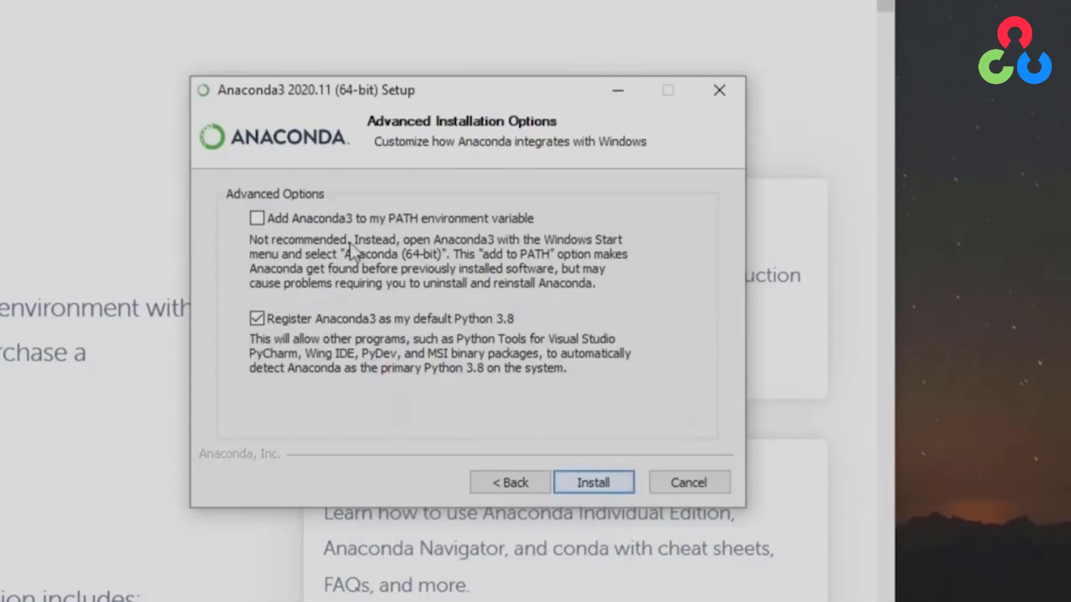
# - Add Anaconda3 to PATH, install, and finish setup with tutorial pages disabled
pyautogui.click(256, 218)
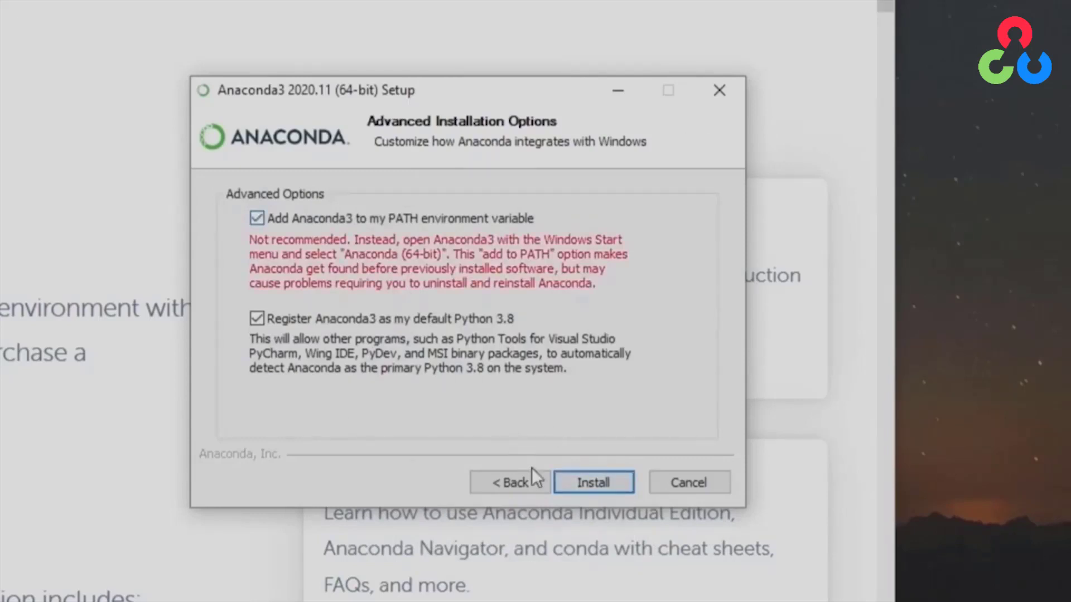
pyautogui.click(591, 482)
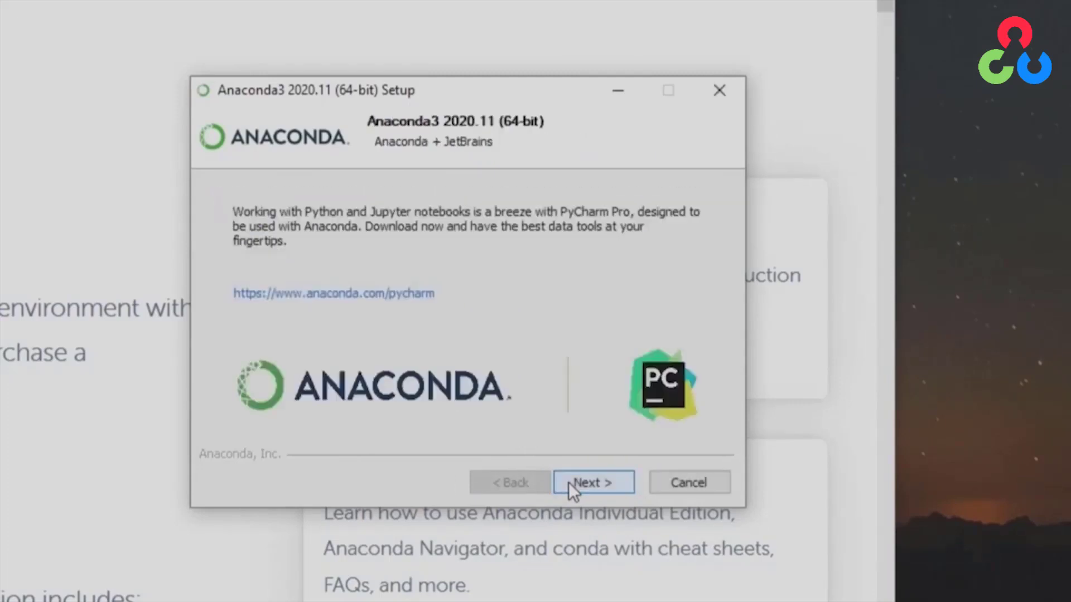
pyautogui.click(591, 481)
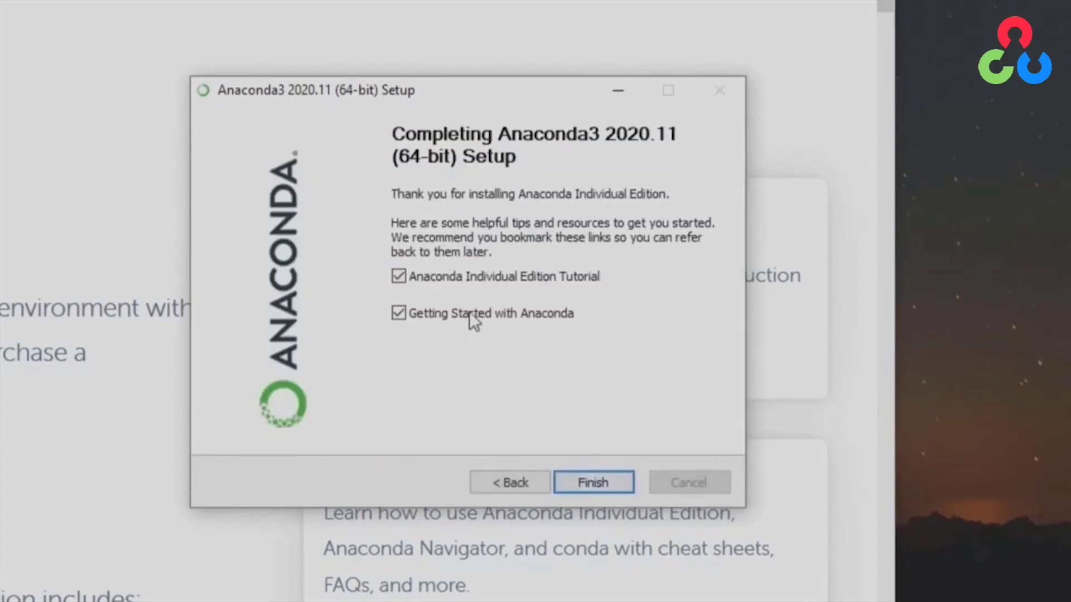
pyautogui.click(398, 276)
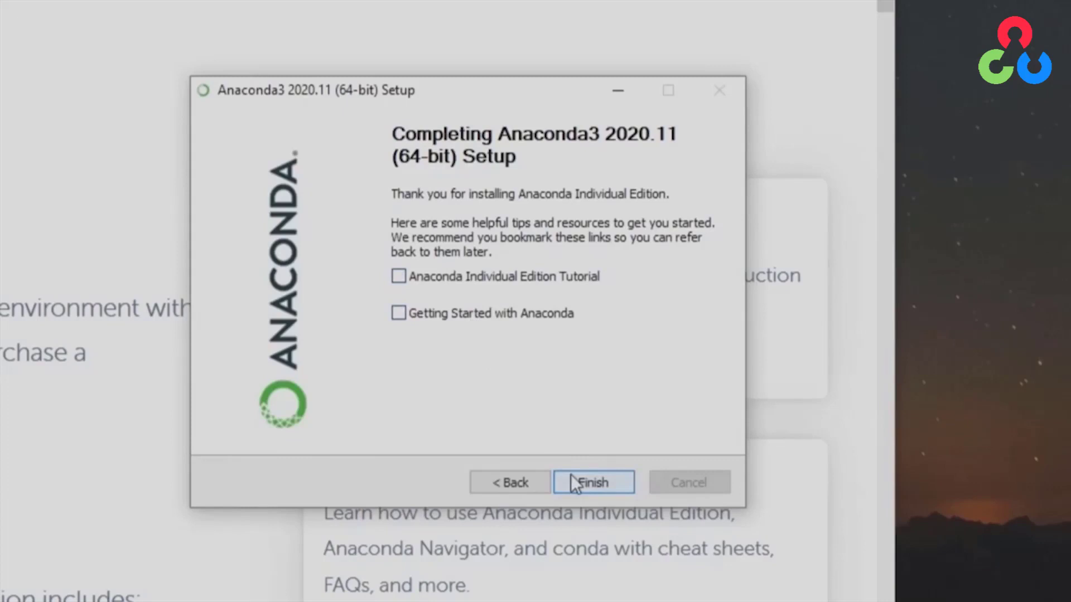
pyautogui.click(593, 482)
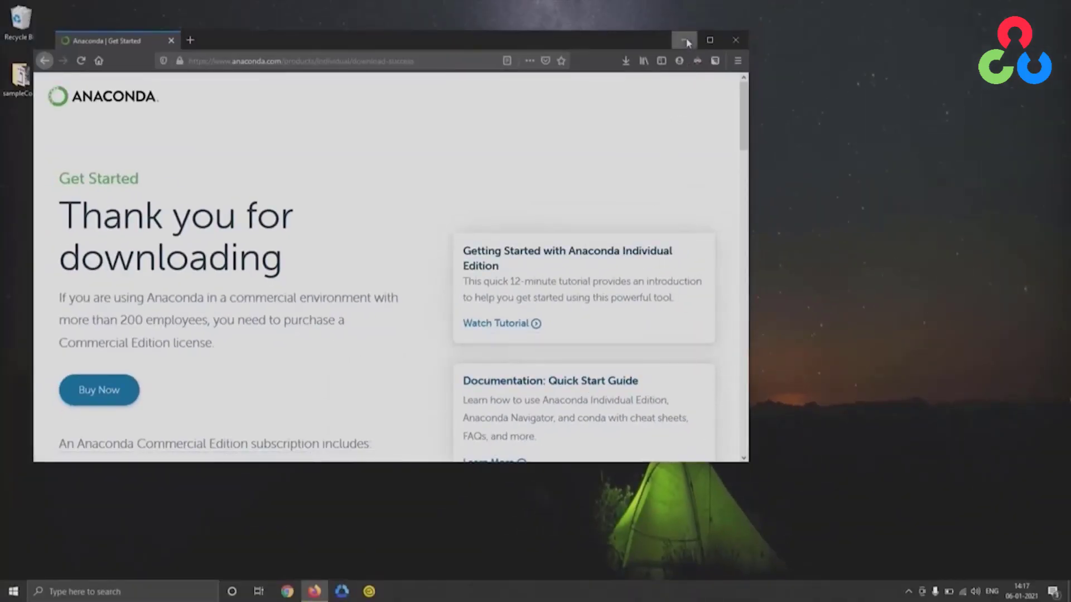
# - Run conda create --name virtualenv python=3.8 and confirm package installation with y
pyautogui.click(12, 592)
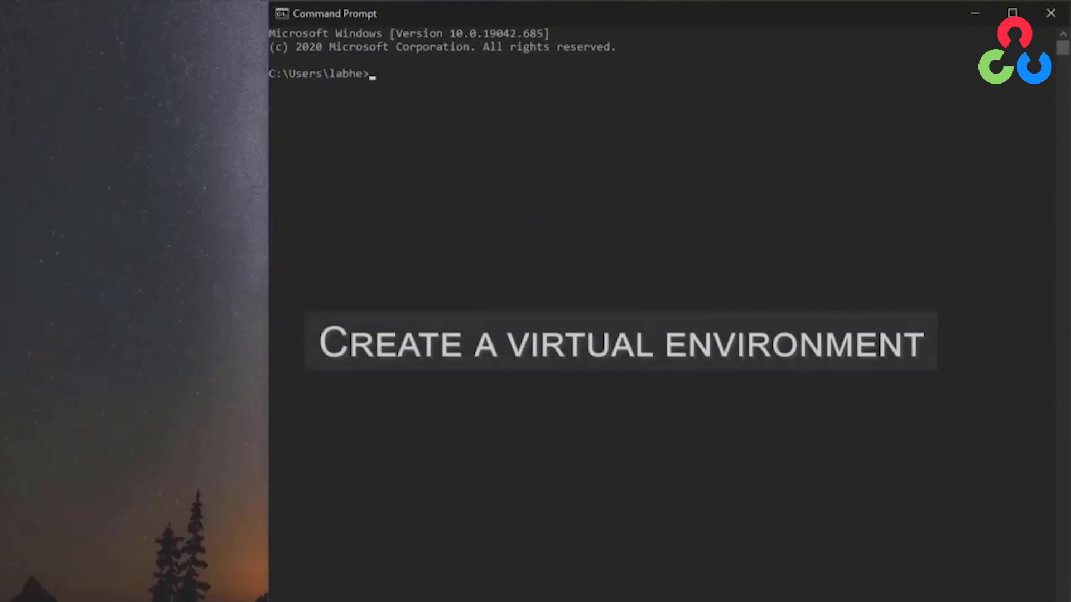
pyautogui.write('conda create --name virt')
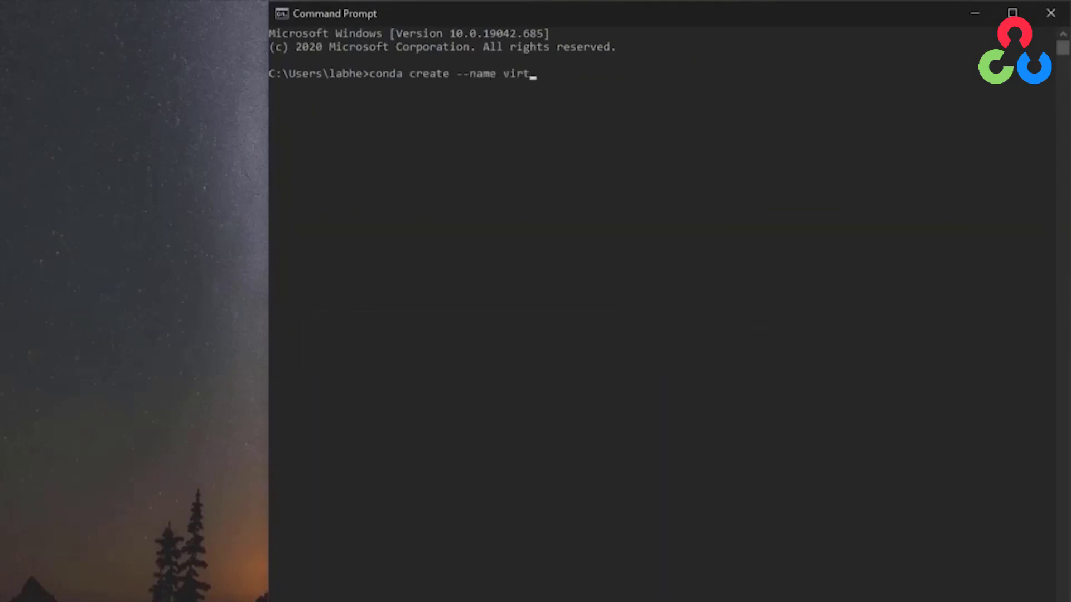
pyautogui.write('ualen')
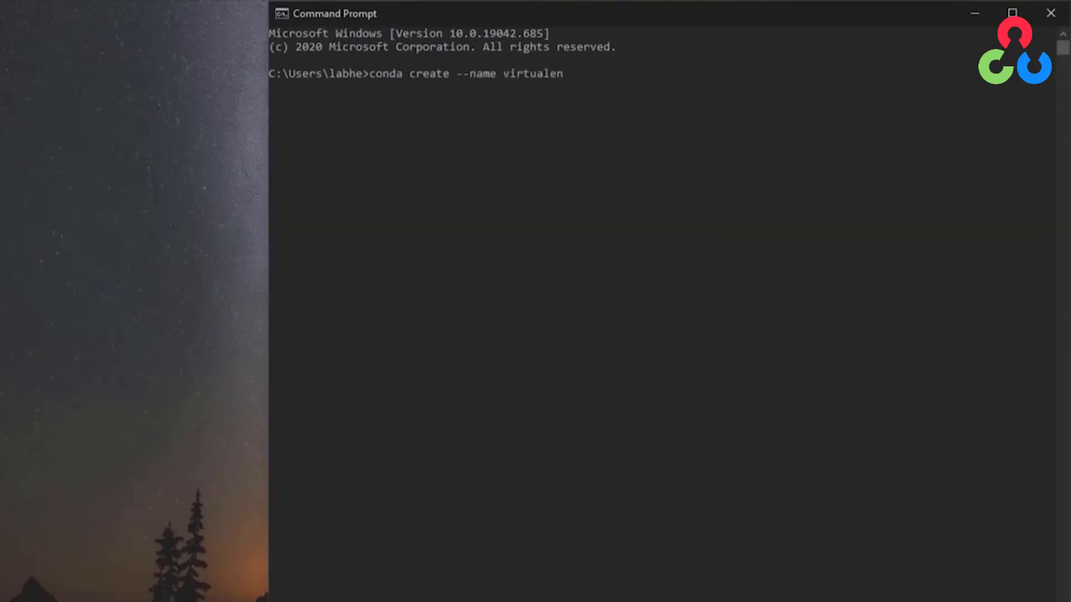
pyautogui.write('v python')
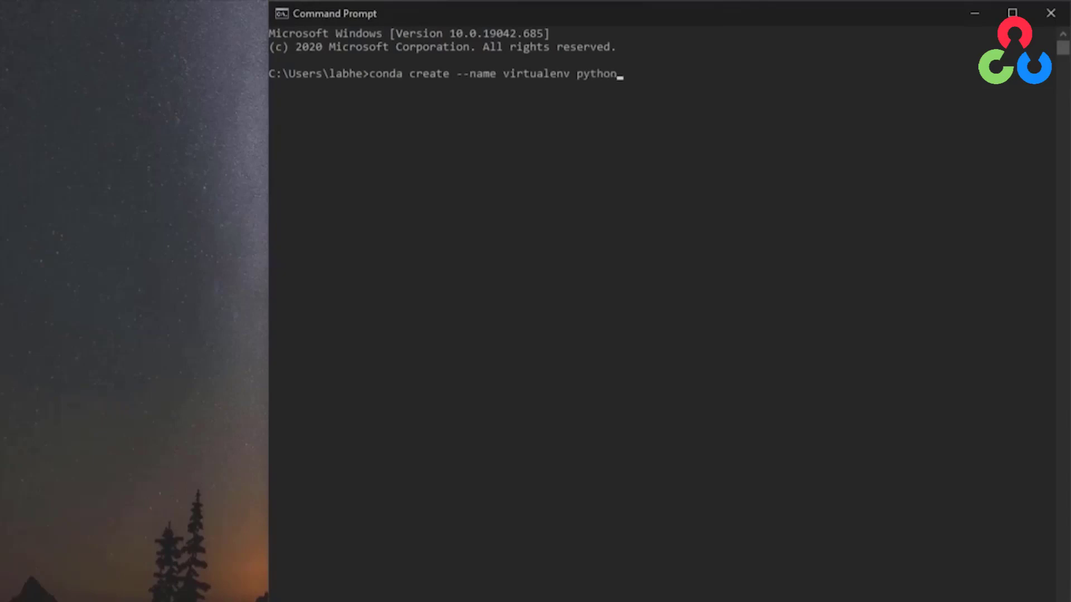
pyautogui.write('=3.8')
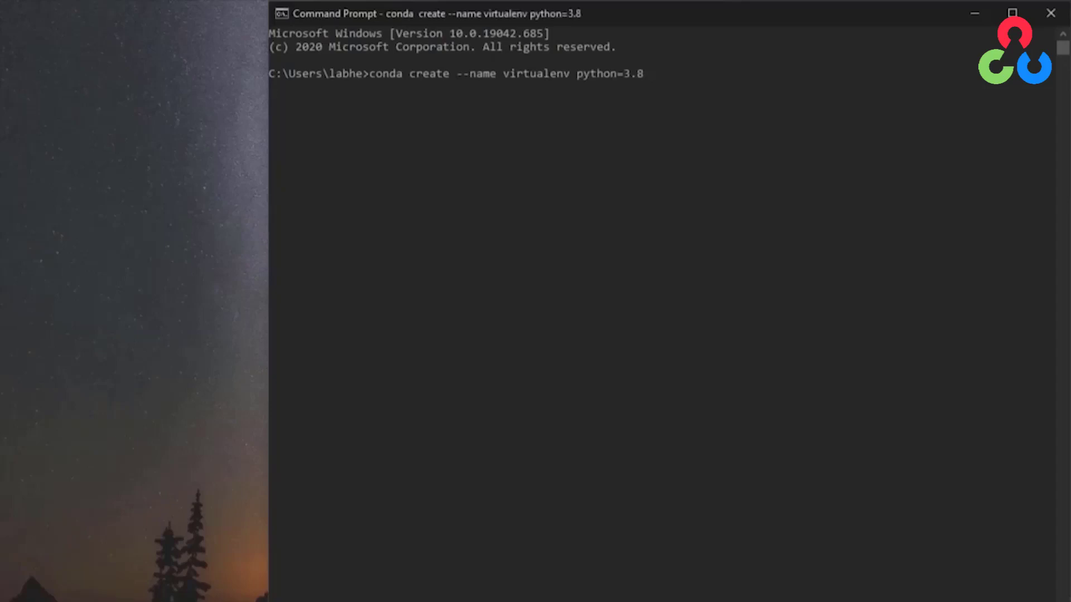
pyautogui.press('enter')
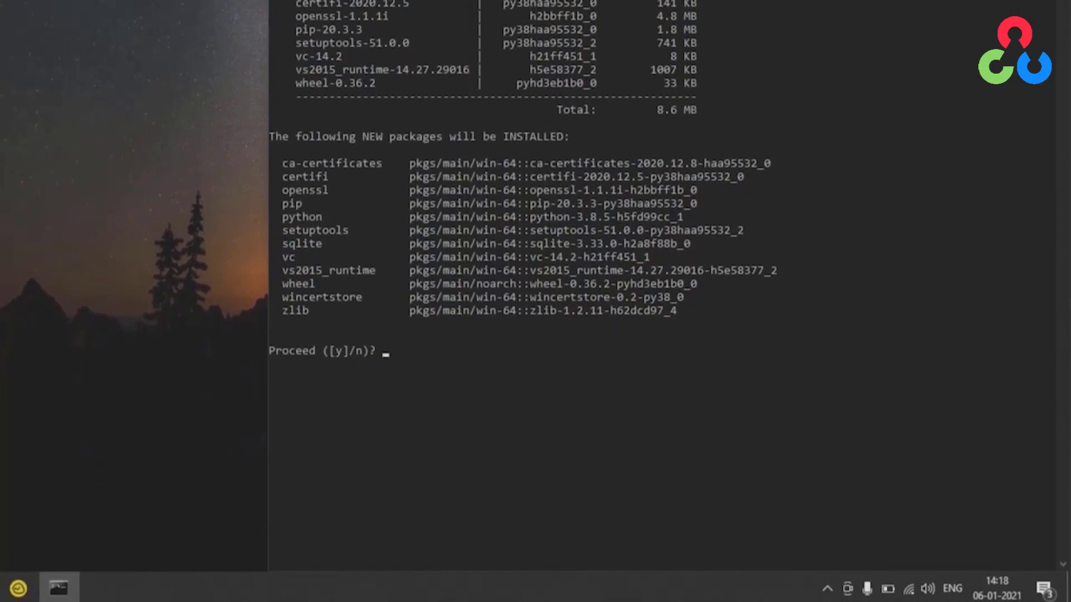
pyautogui.write('y')
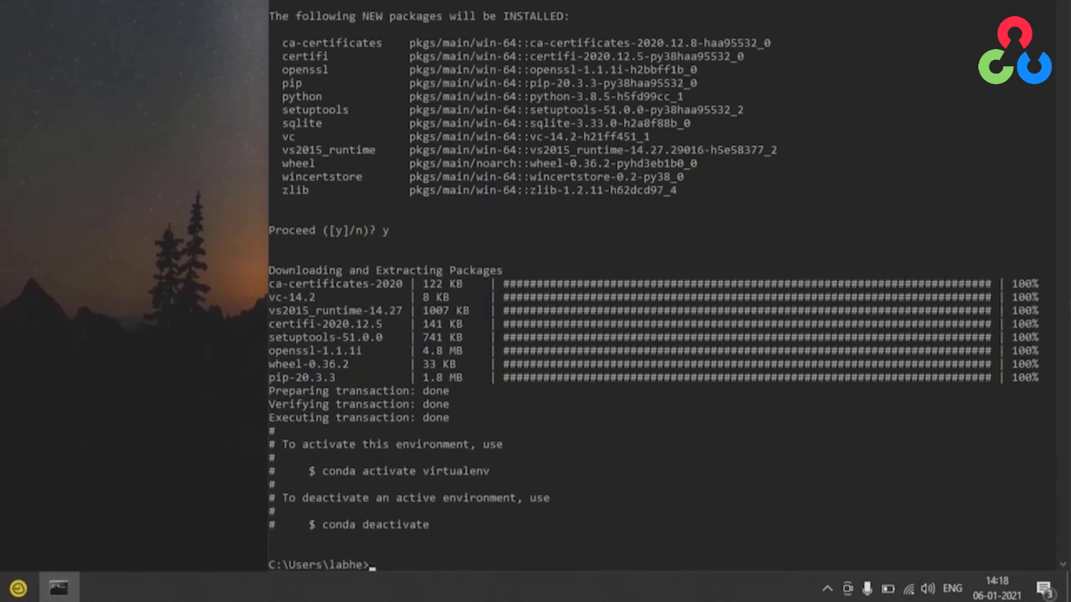
# - Activate the virtualenv conda environment
pyautogui.write('conda activa')
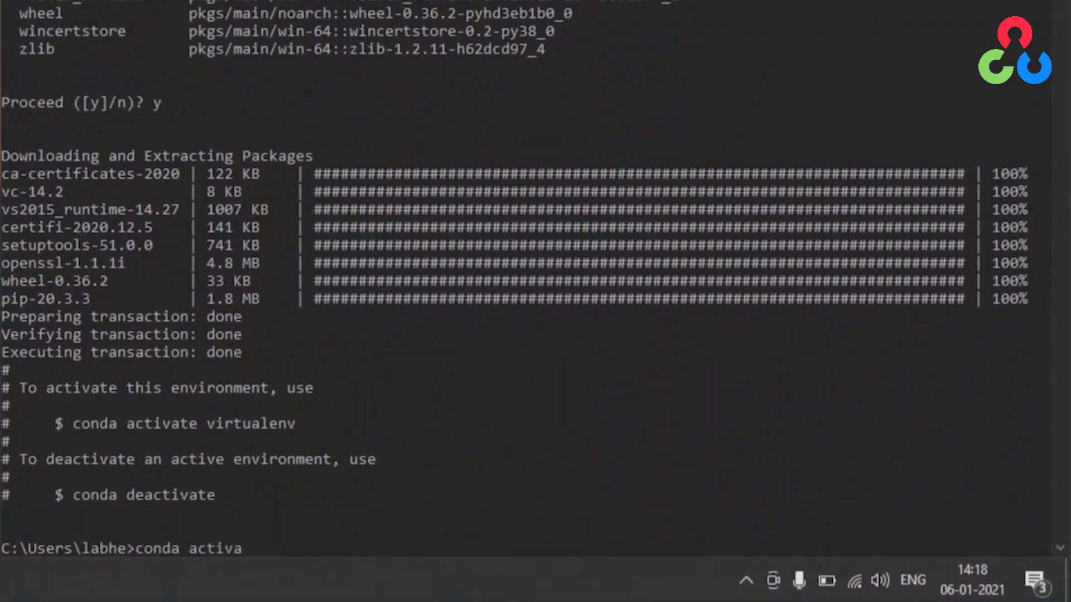
pyautogui.write('te virtua')
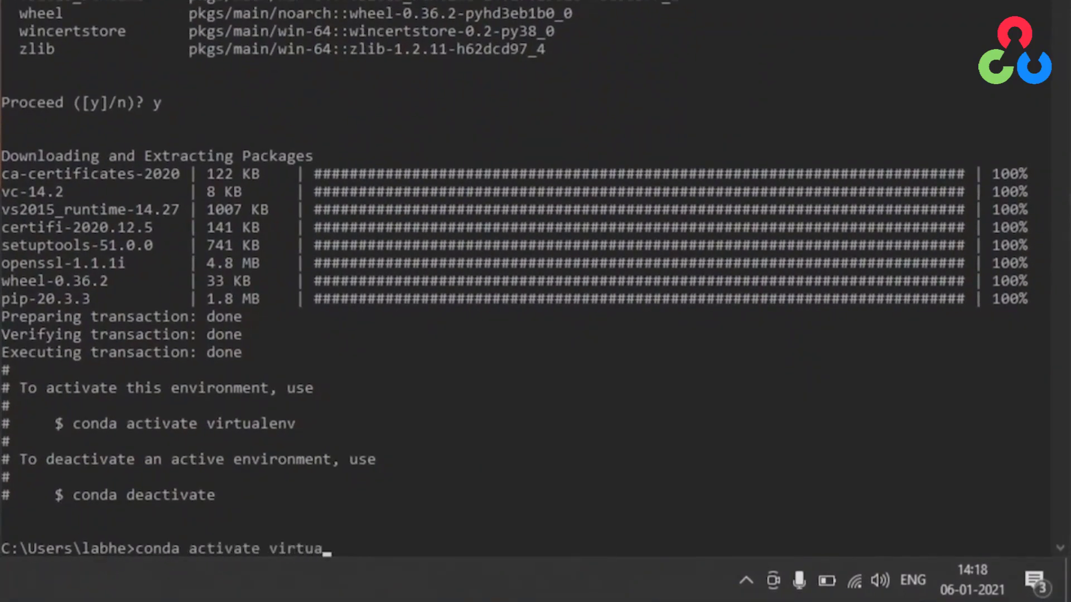
pyautogui.write('lenv')
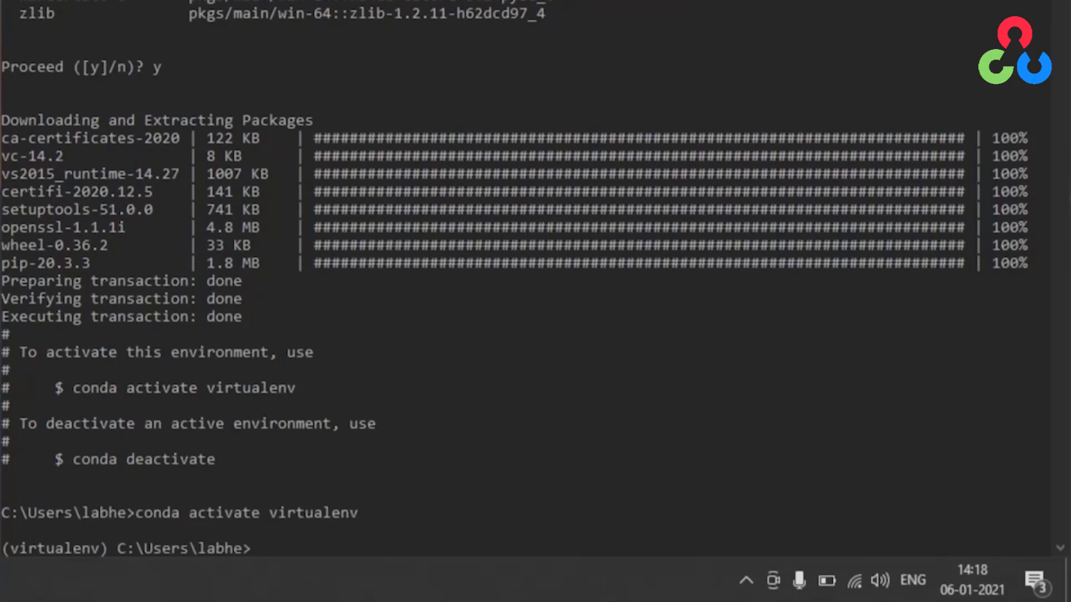
# - Install opencv-contrib-python 4.5.1.48 with numpy via pip, then start Python 3.8.5
pyautogui.write('pip')
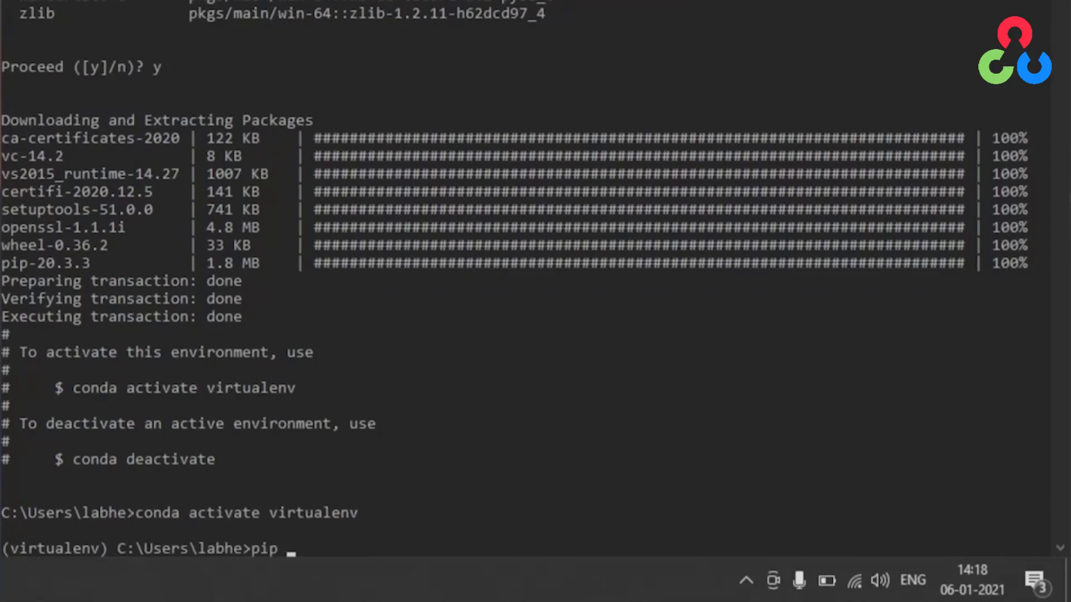
pyautogui.write('install')
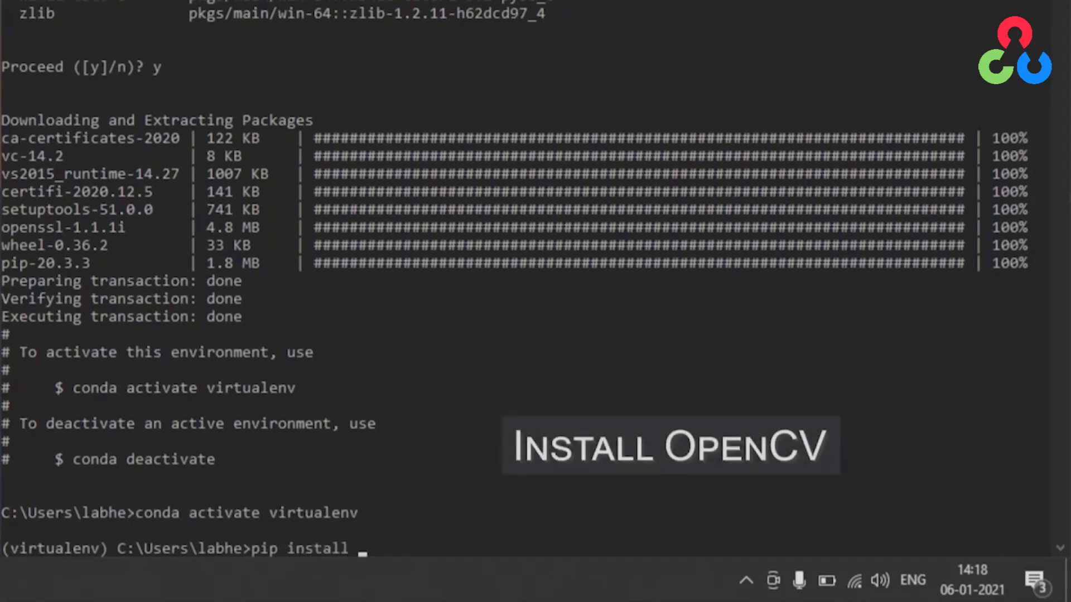
pyautogui.write('opencv-contrib-p')
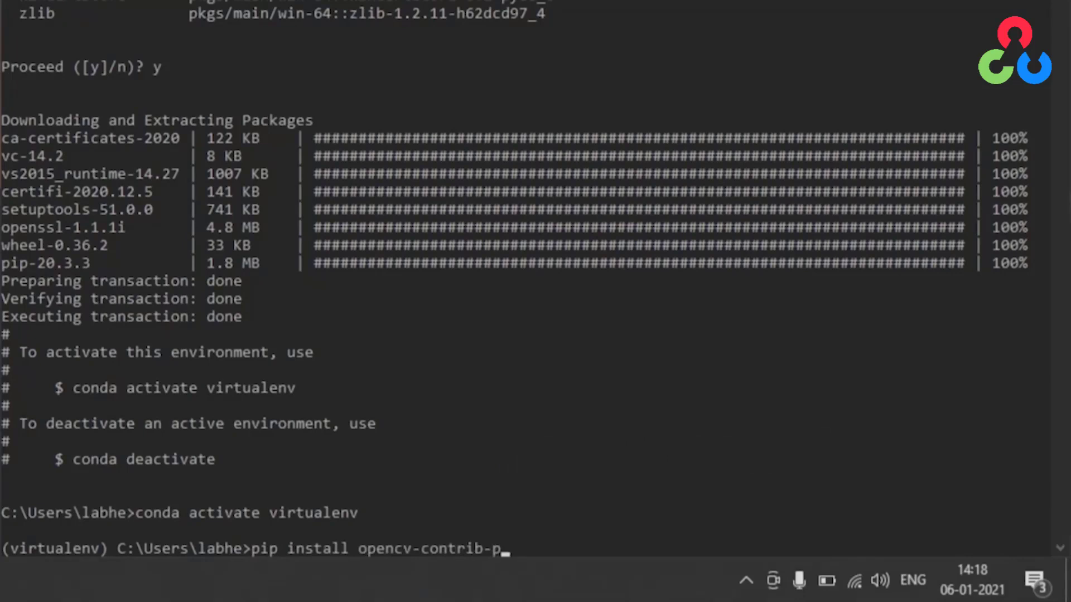
pyautogui.write('ytho')
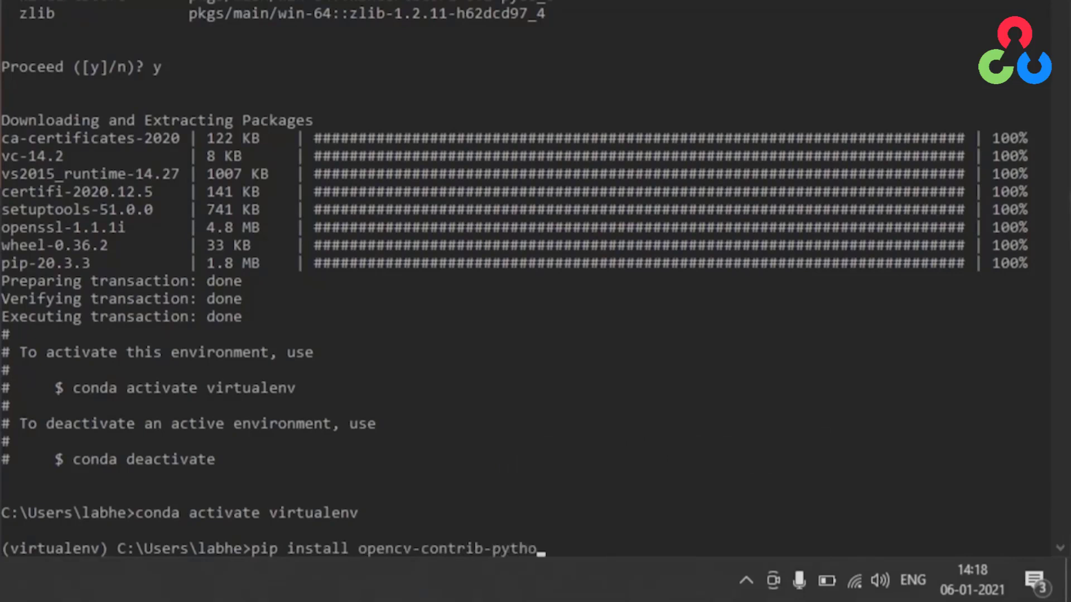
pyautogui.write('n')
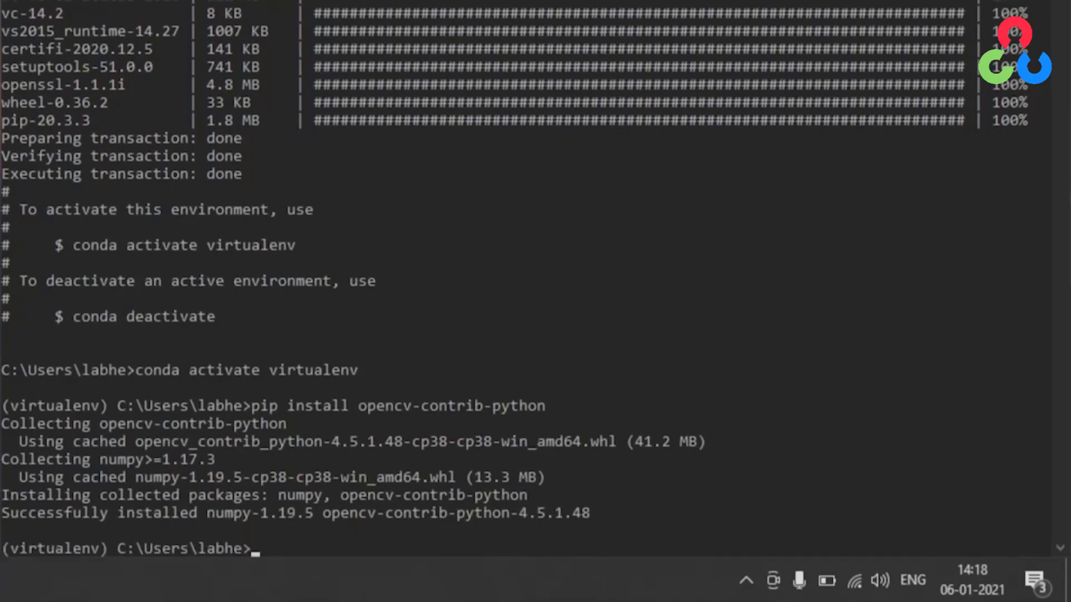
pyautogui.write('p')
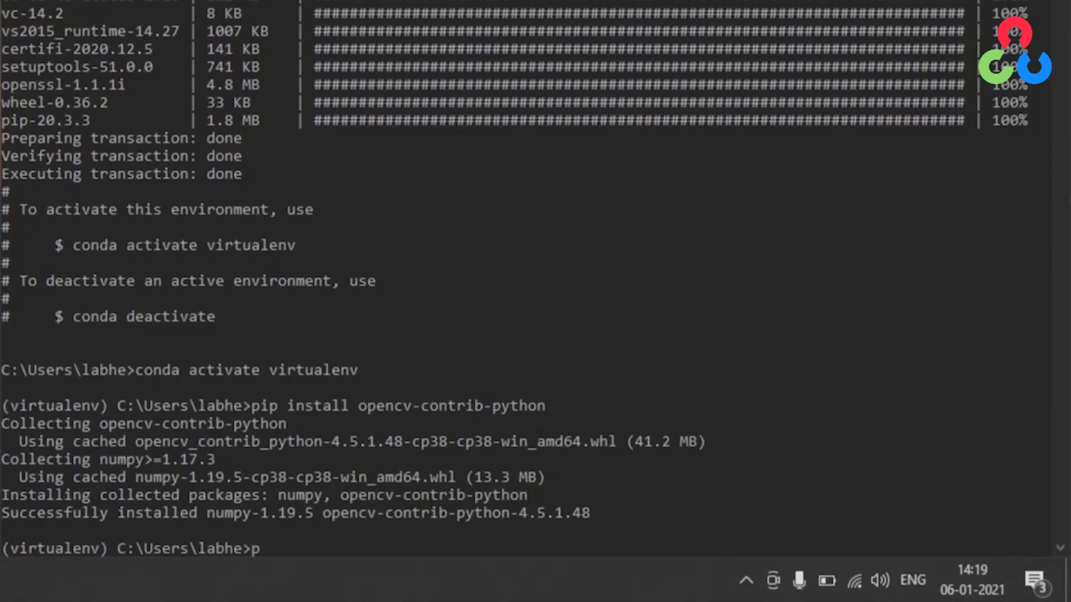
pyautogui.write('ython')
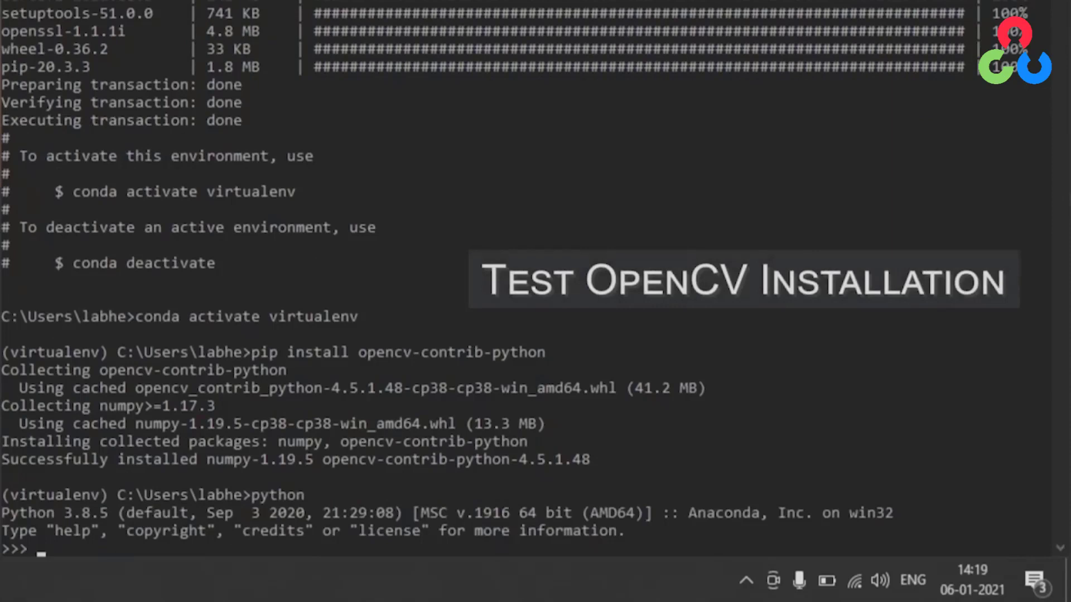
# - Import cv2, print cv2.__version__ showing 4.5.1, and exit Python
pyautogui.write('impo')
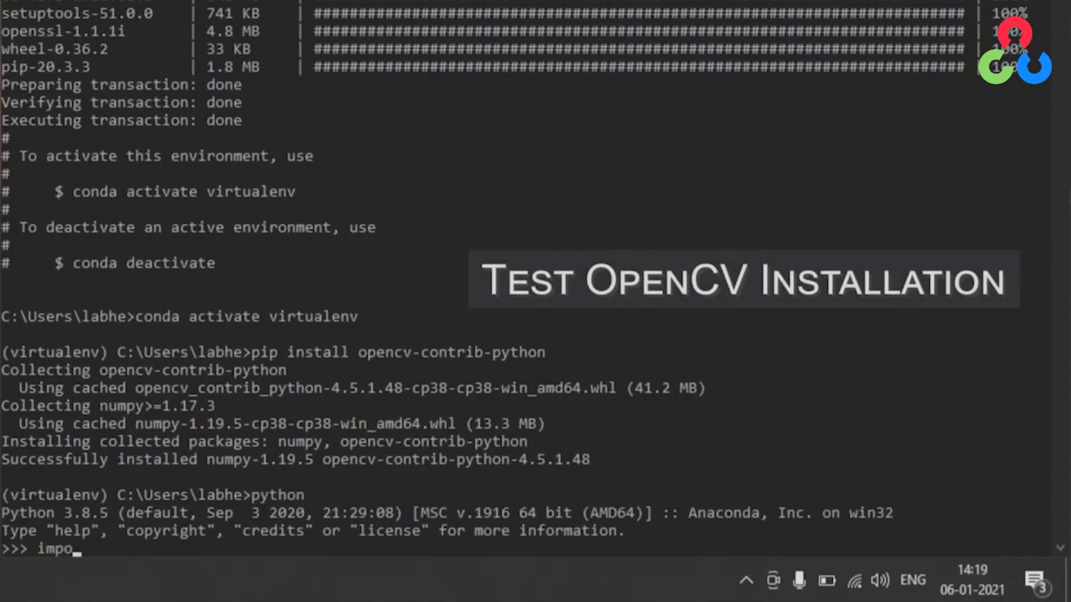
pyautogui.write('rt cv2')
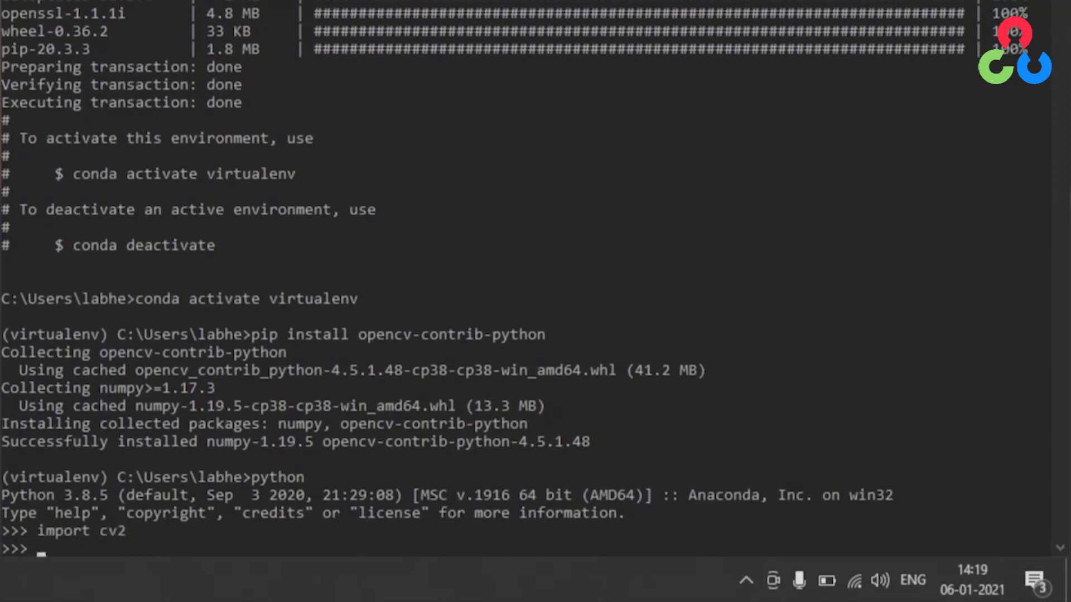
pyautogui.write('print(cv2.__v')
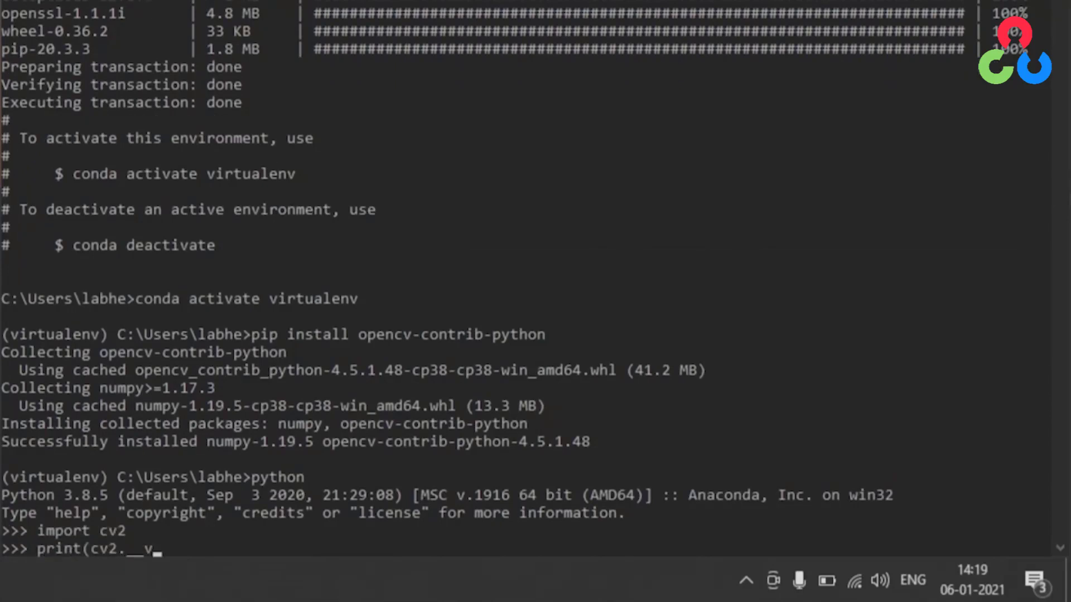
pyautogui.write('ersion__')
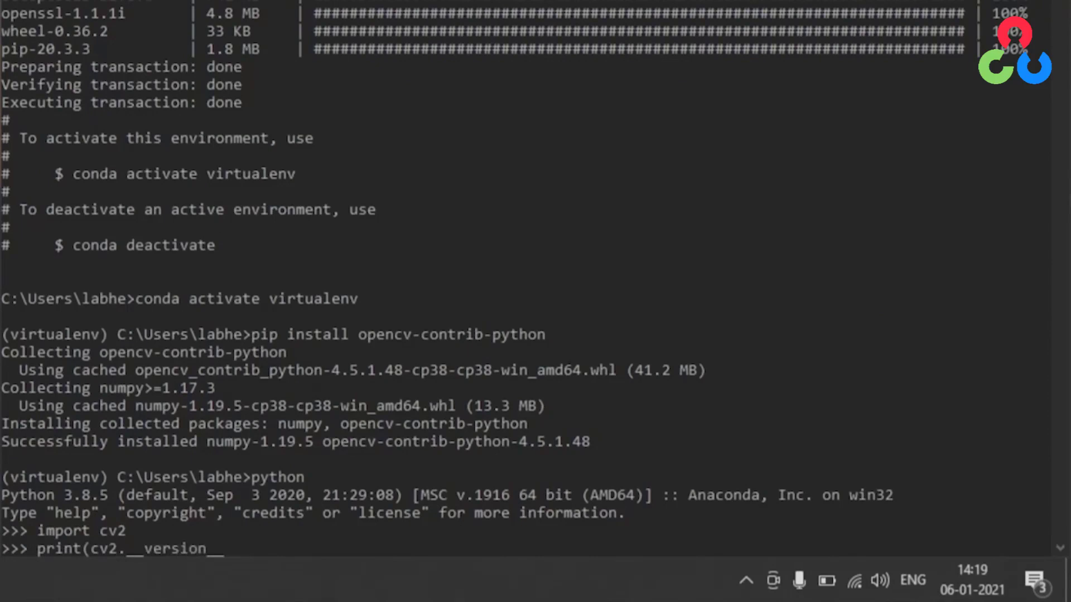
pyautogui.press('enter')
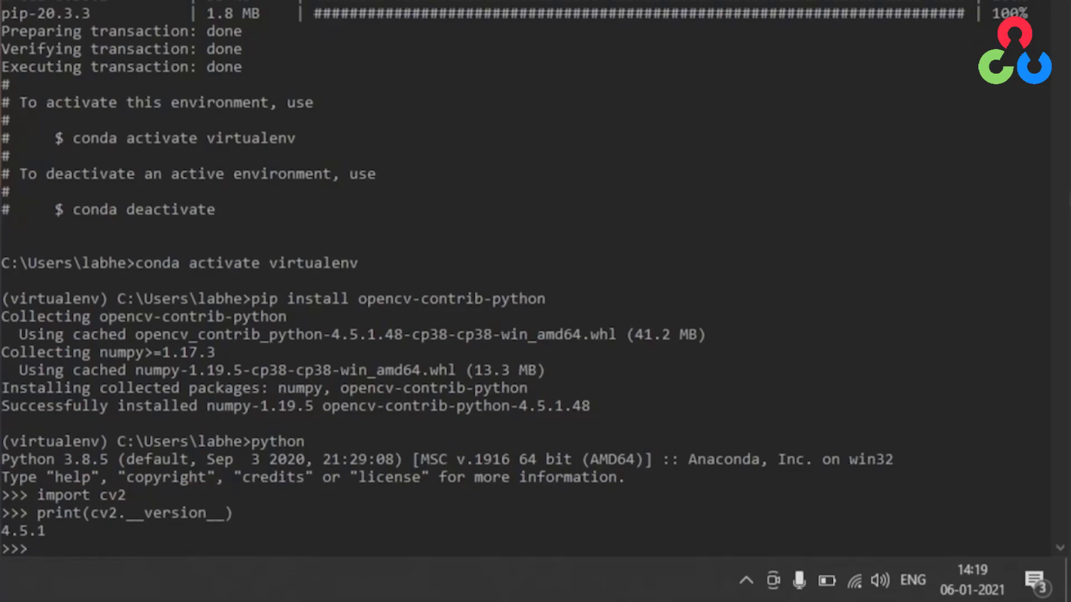
pyautogui.write('exit')
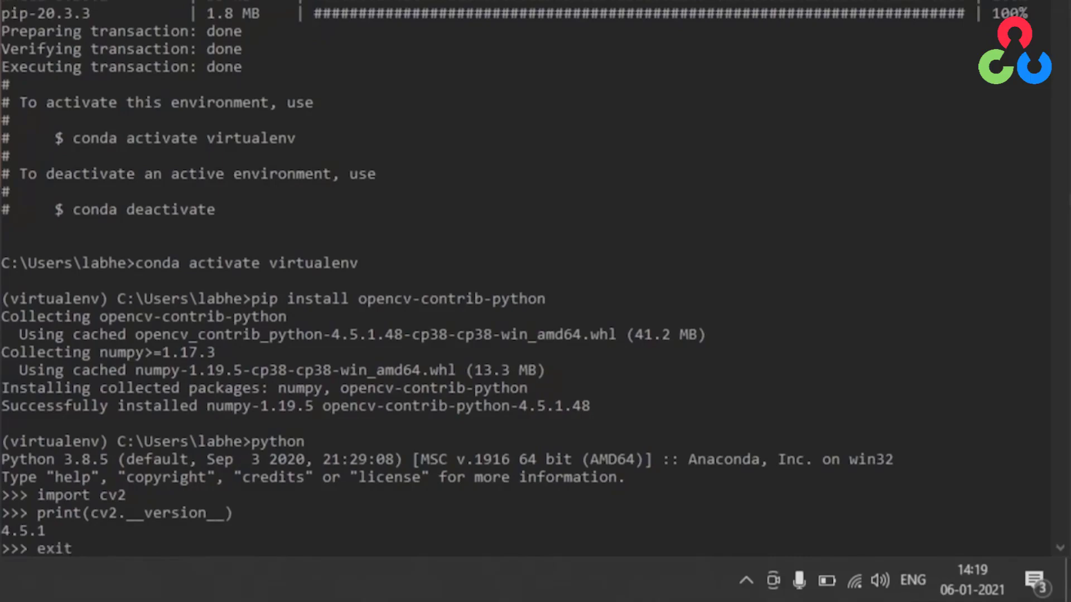